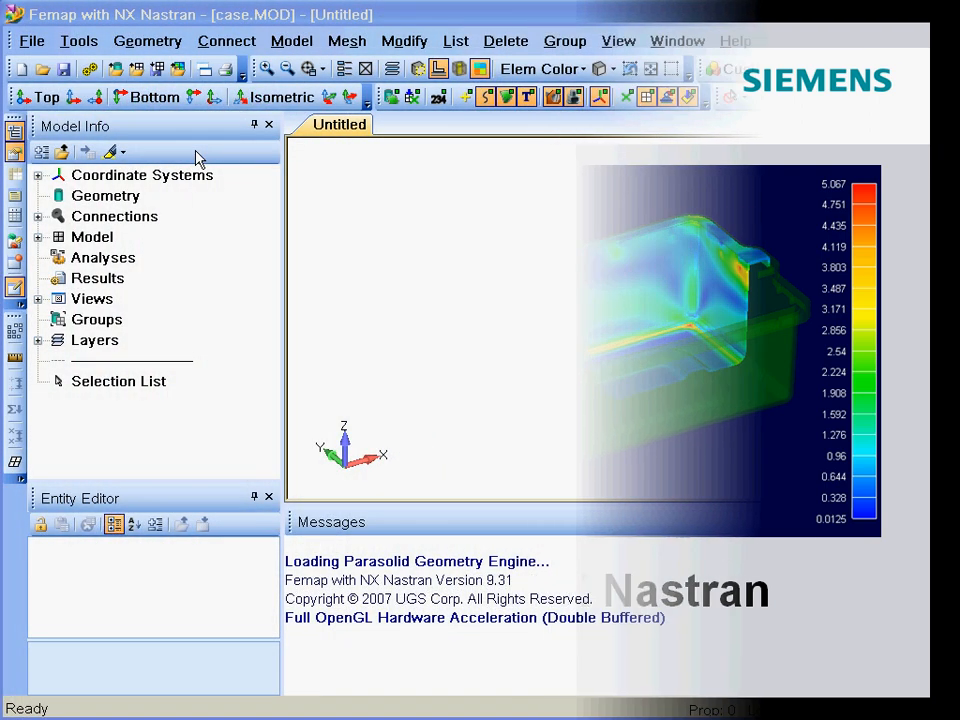
Import the Case.par solid geometry from the Optimization folder
click(118, 68)
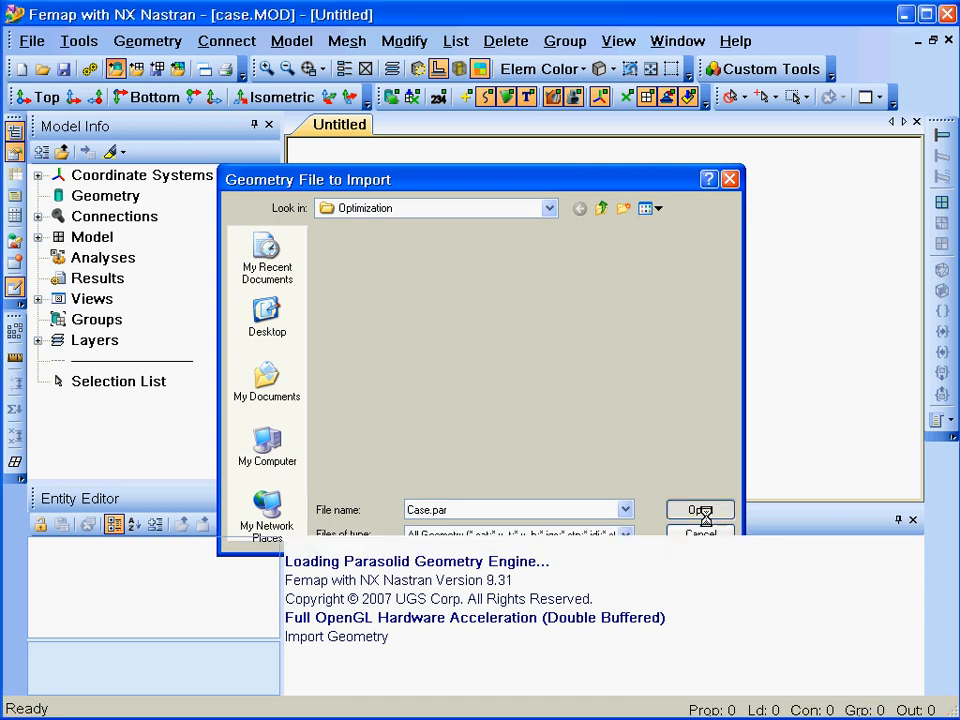
click(700, 510)
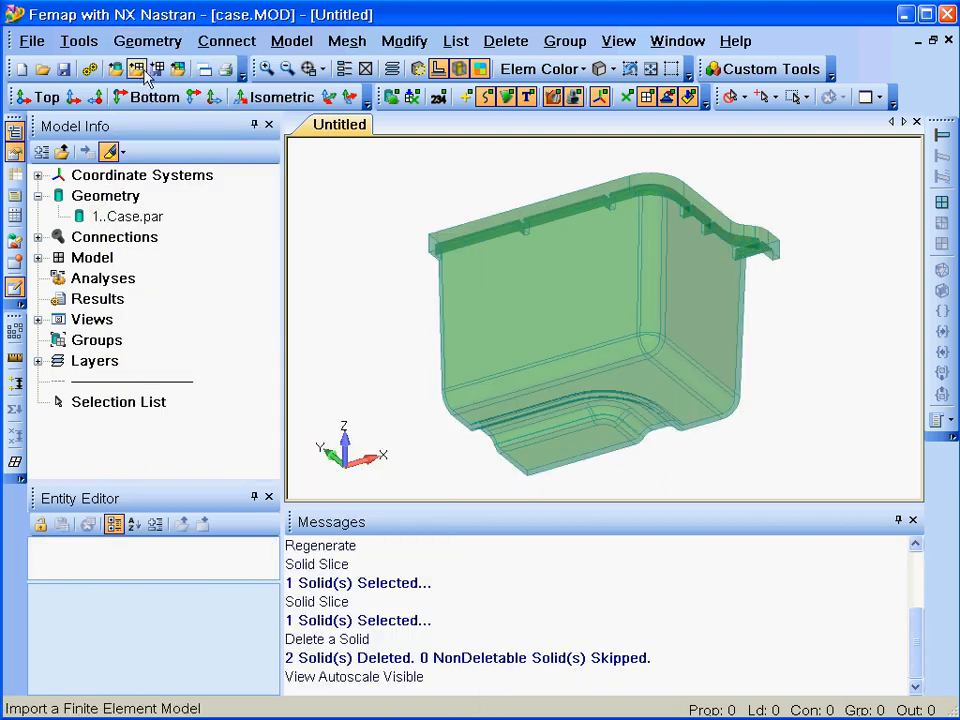
Automatically extract mid-surfaces from all case surfaces, accepting the default target thickness
click(147, 41)
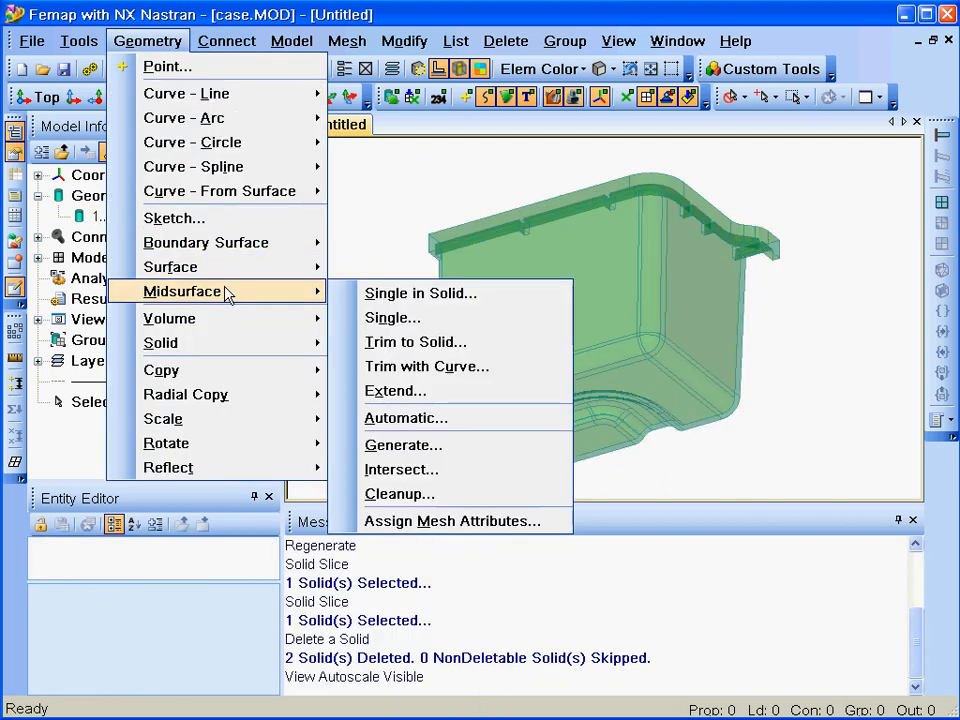
click(392, 317)
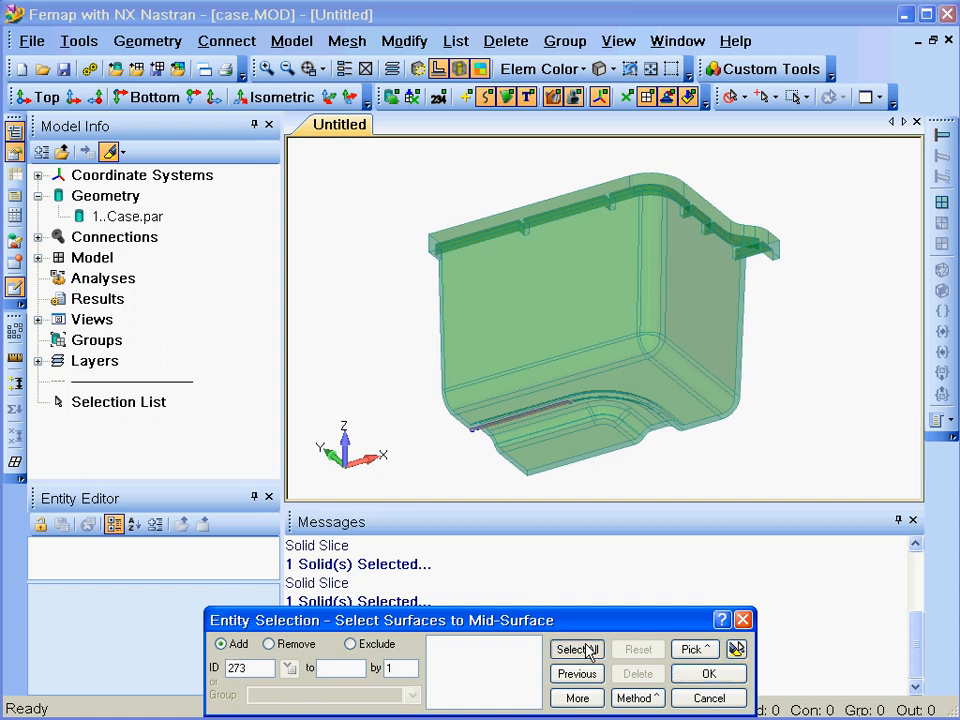
click(708, 673)
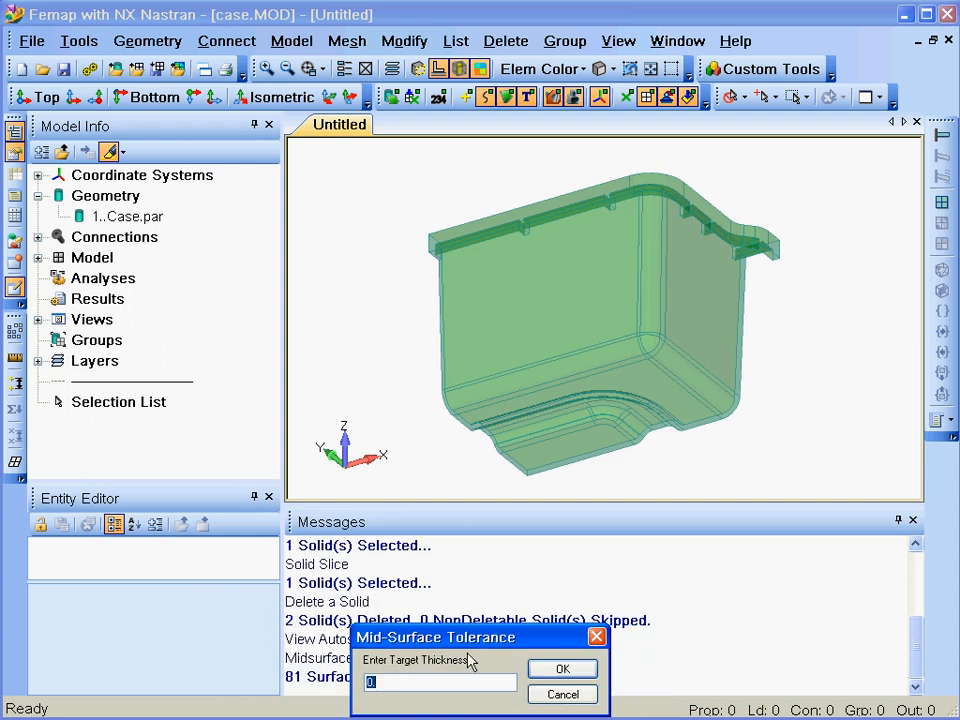
click(562, 668)
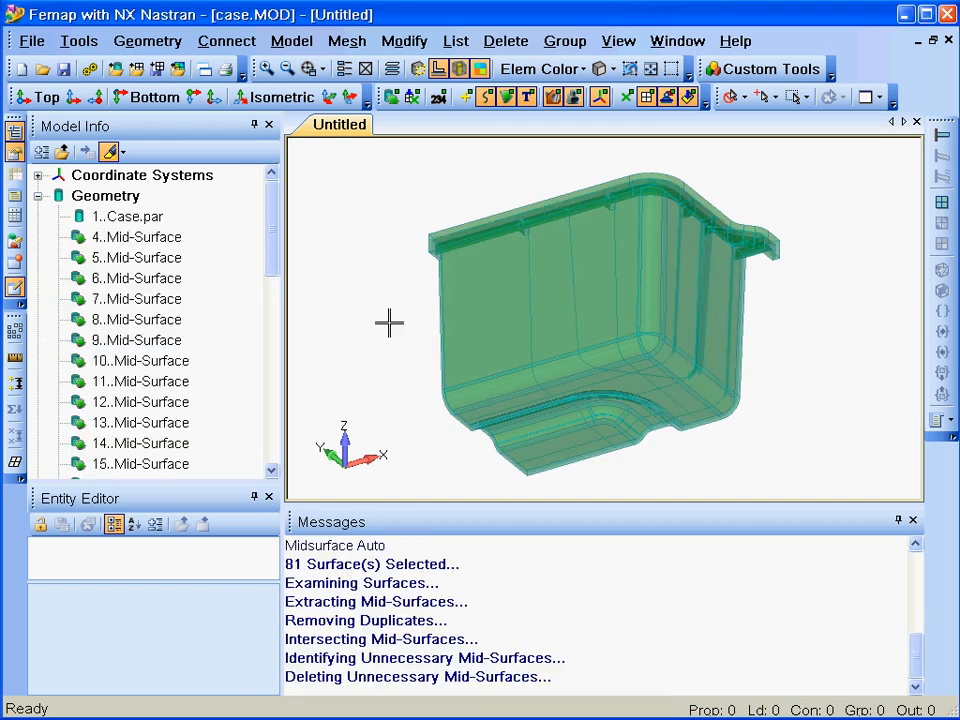
scroll(down, 3)
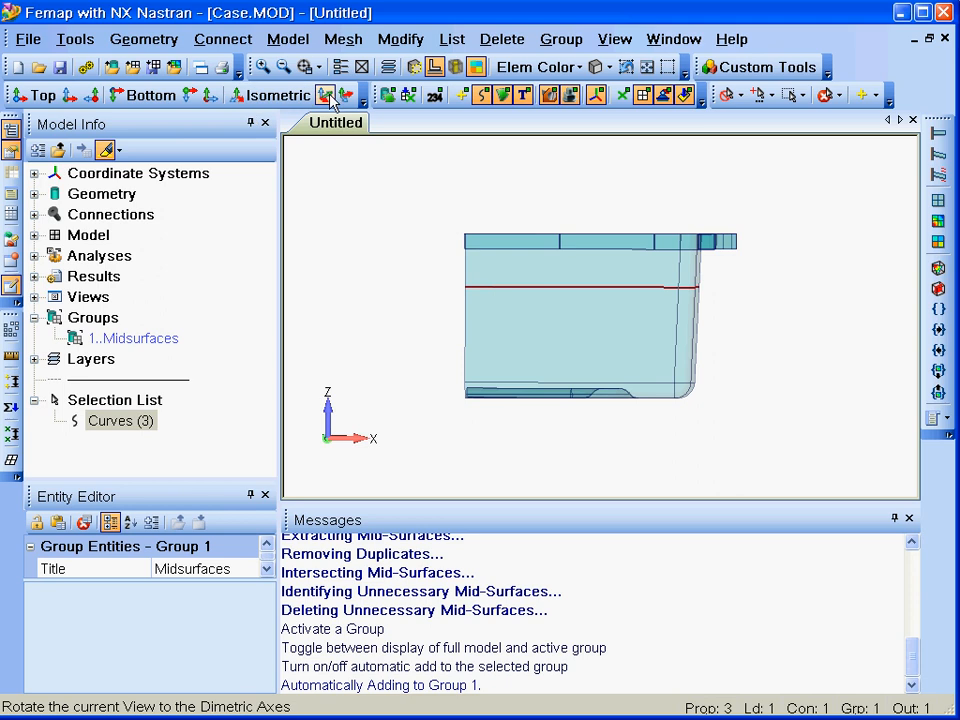
View the meshed case in dimetric and front views, showing constraints and loads
click(329, 94)
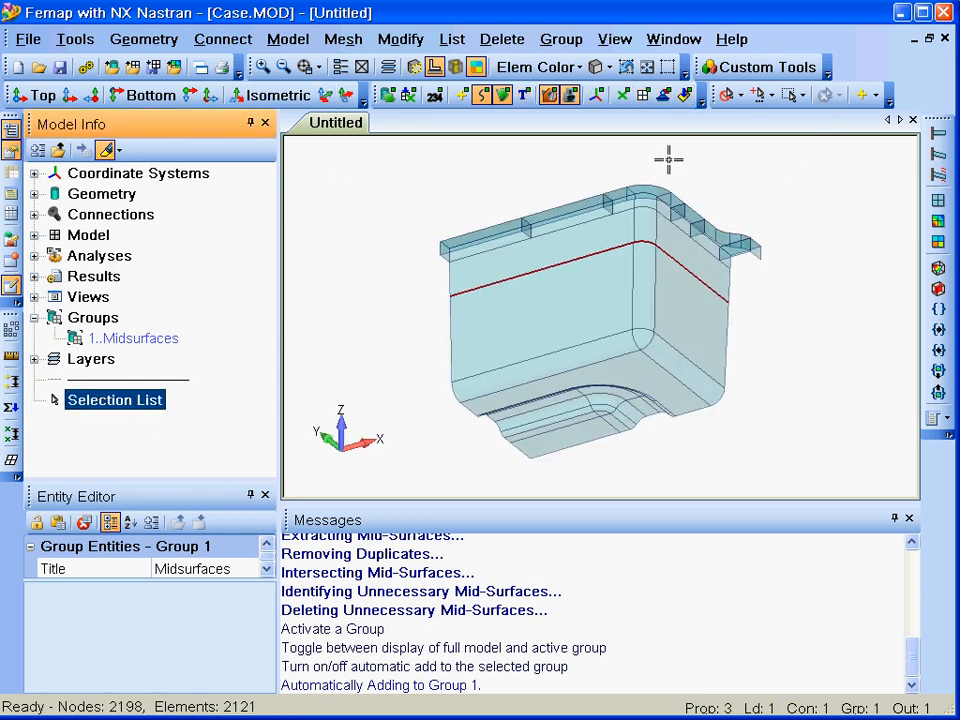
click(643, 95)
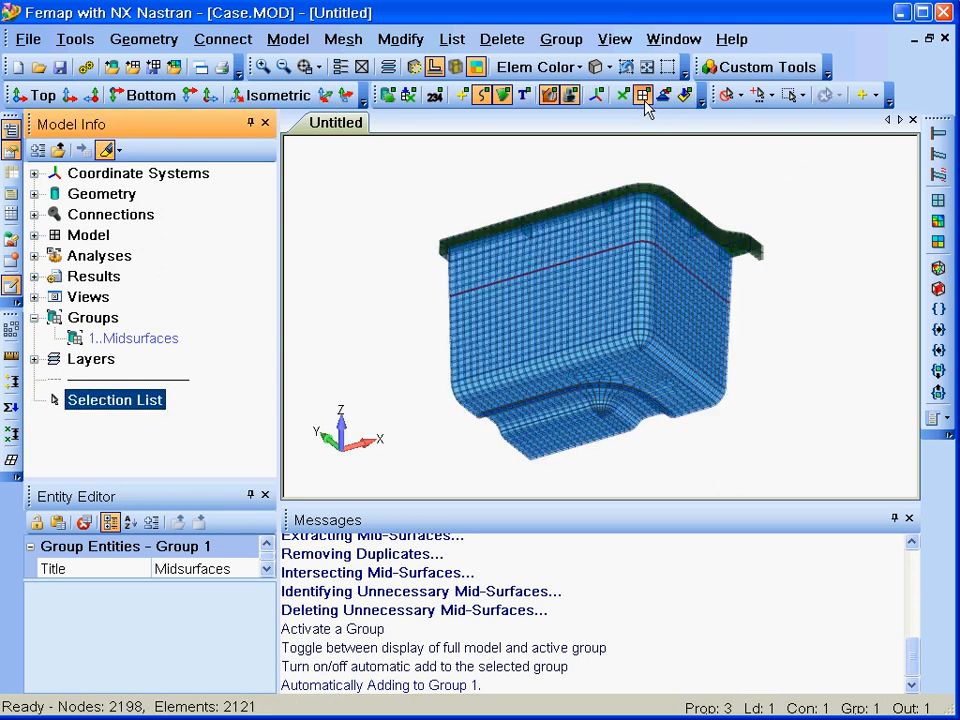
click(665, 95)
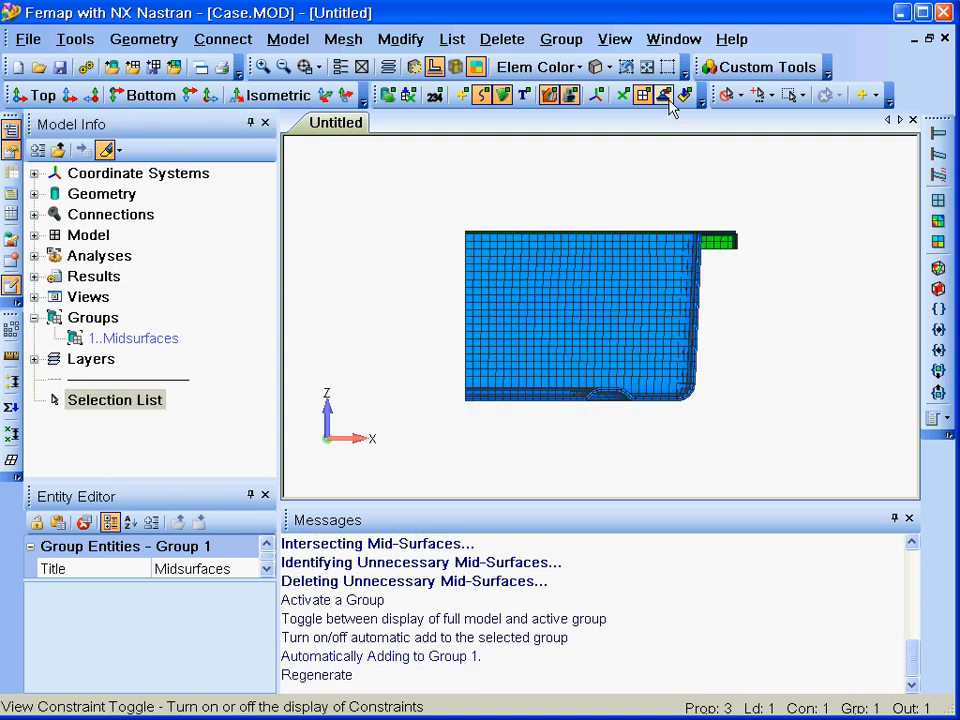
click(665, 95)
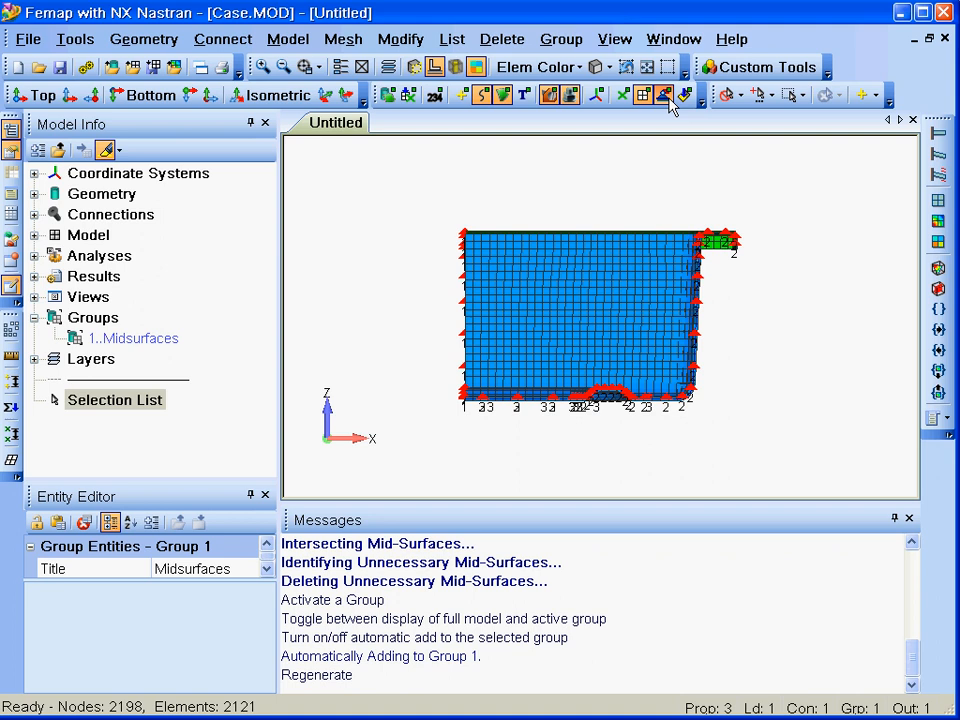
click(503, 94)
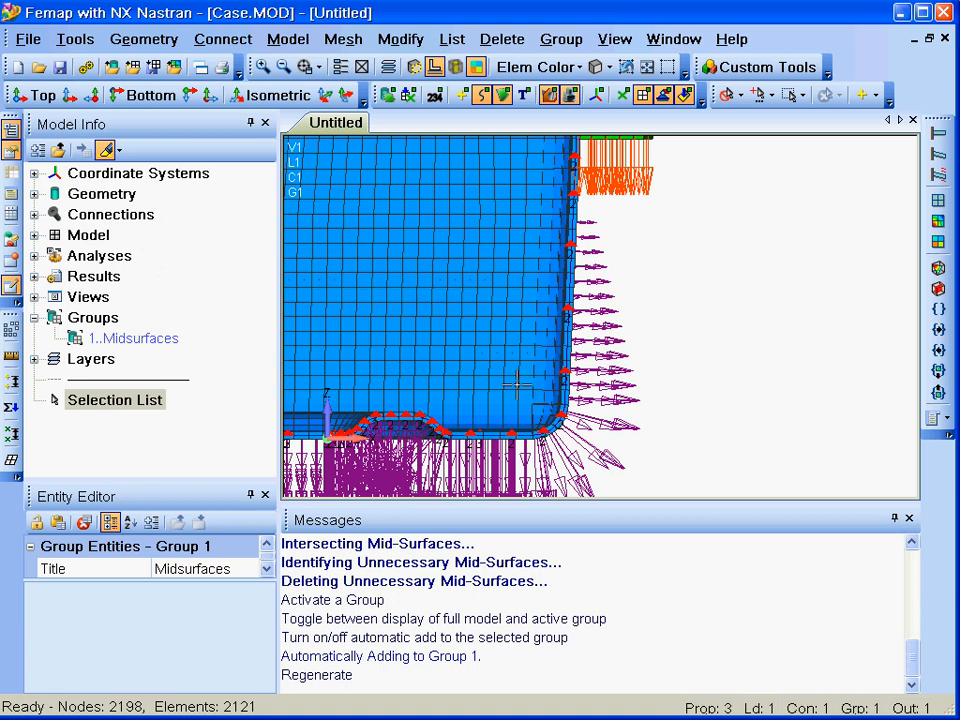
mouse_move(483, 365)
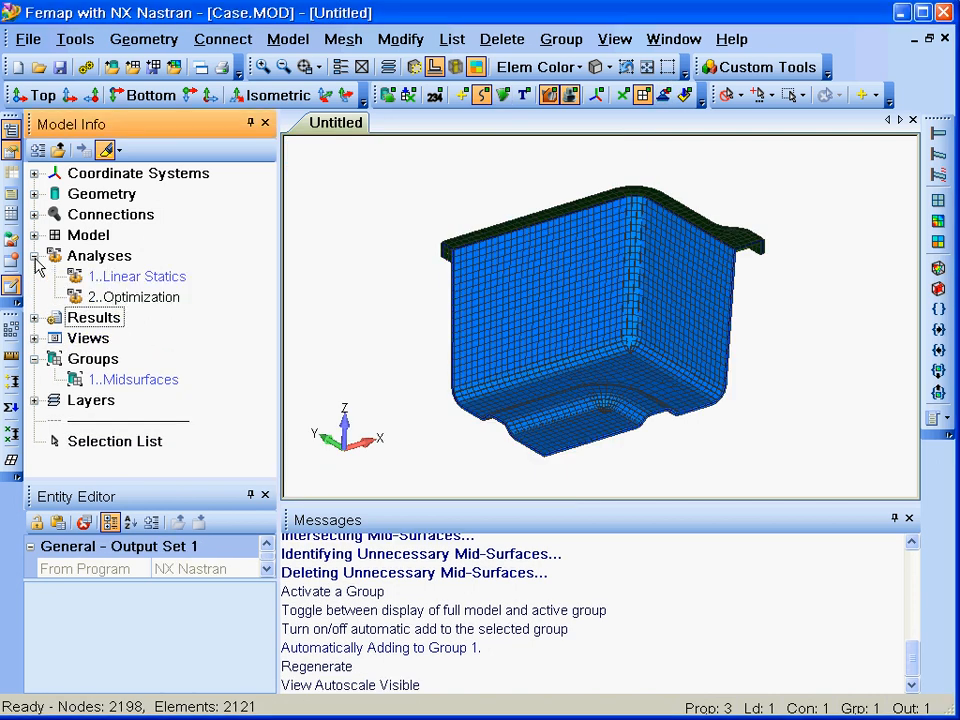
Activate Linear Statics, show deformed Plate Top von Mises contour, then activate Optimization
right_click(137, 276)
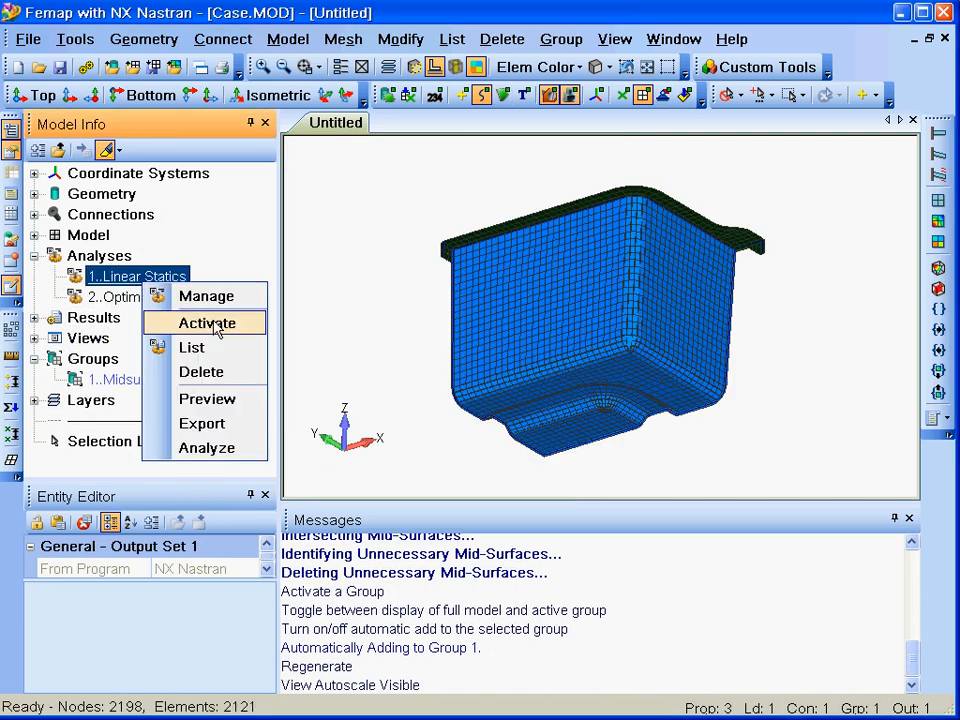
mouse_move(244, 445)
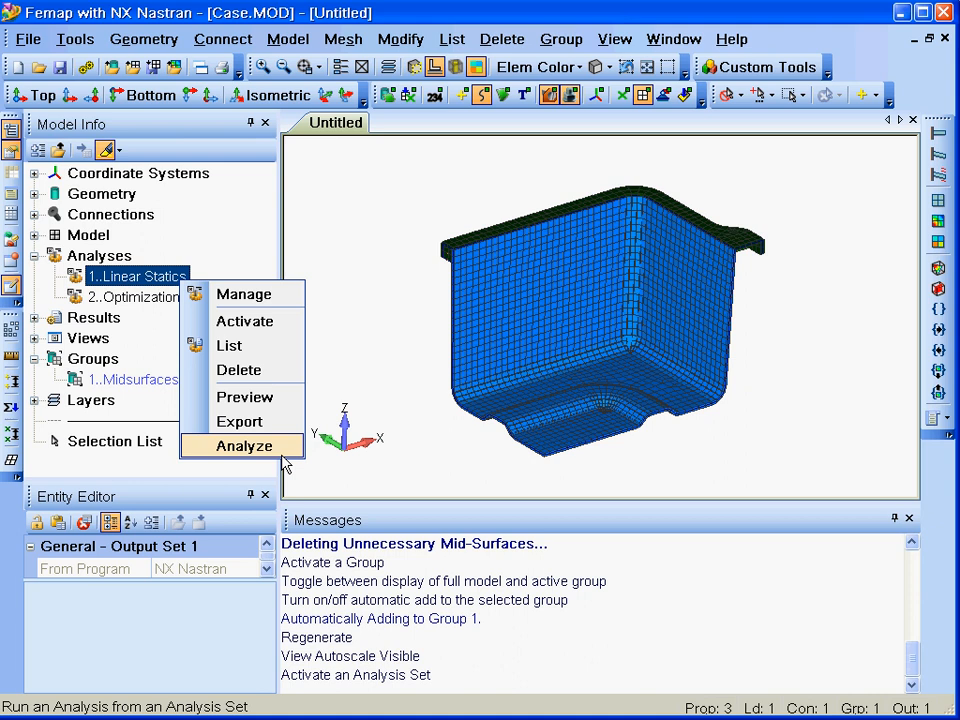
click(243, 446)
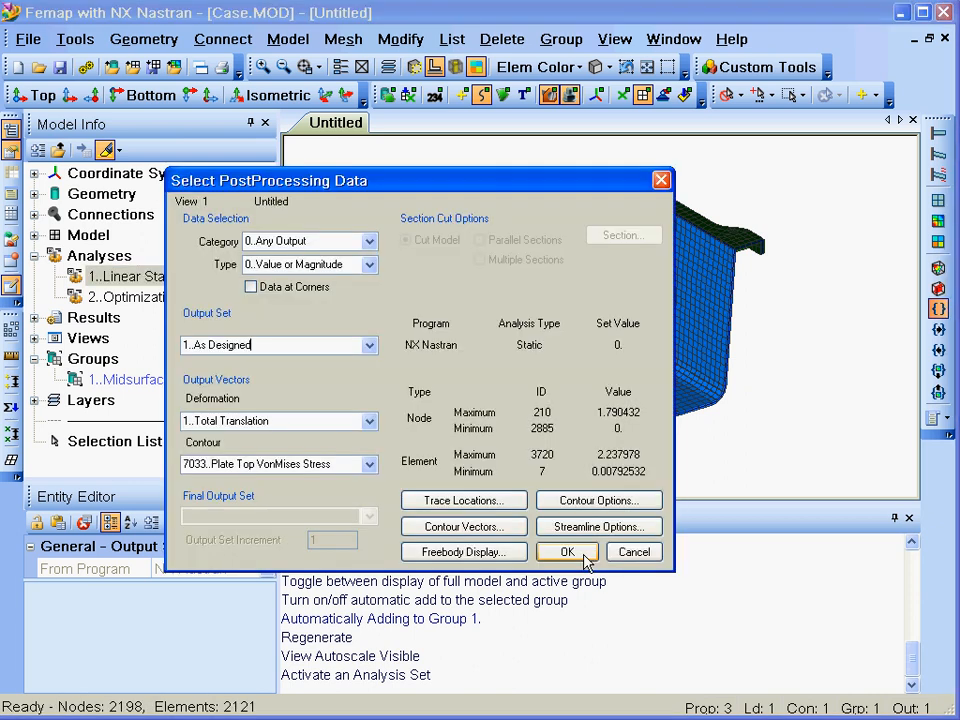
click(567, 551)
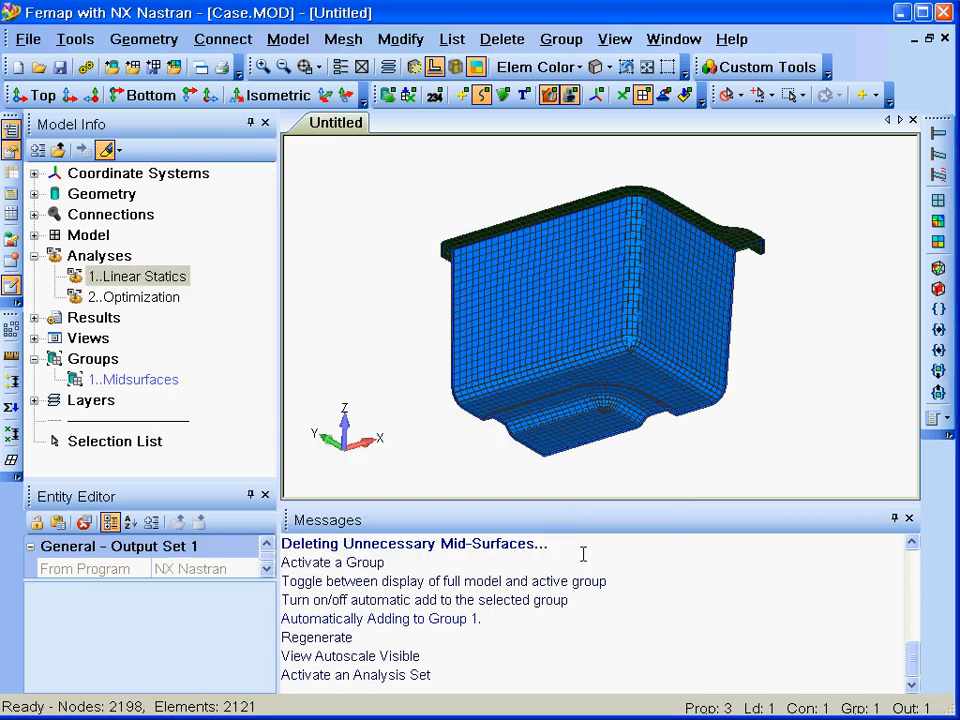
click(938, 230)
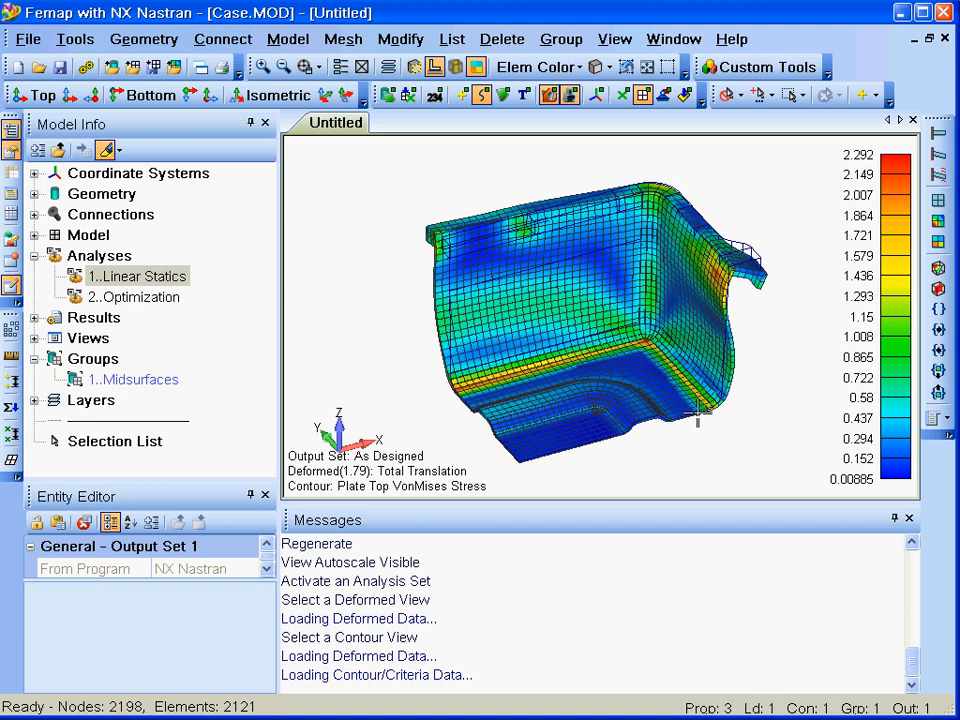
click(134, 297)
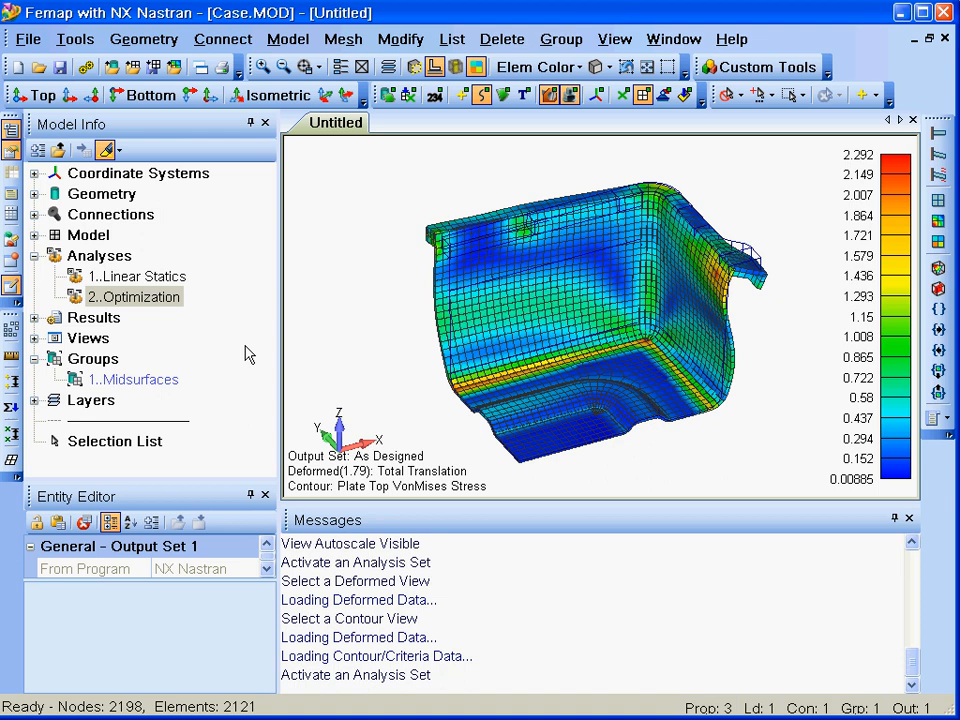
In Design Optimization, limit von Mises stress to a maximum of 5 on Properties 1–3
click(288, 39)
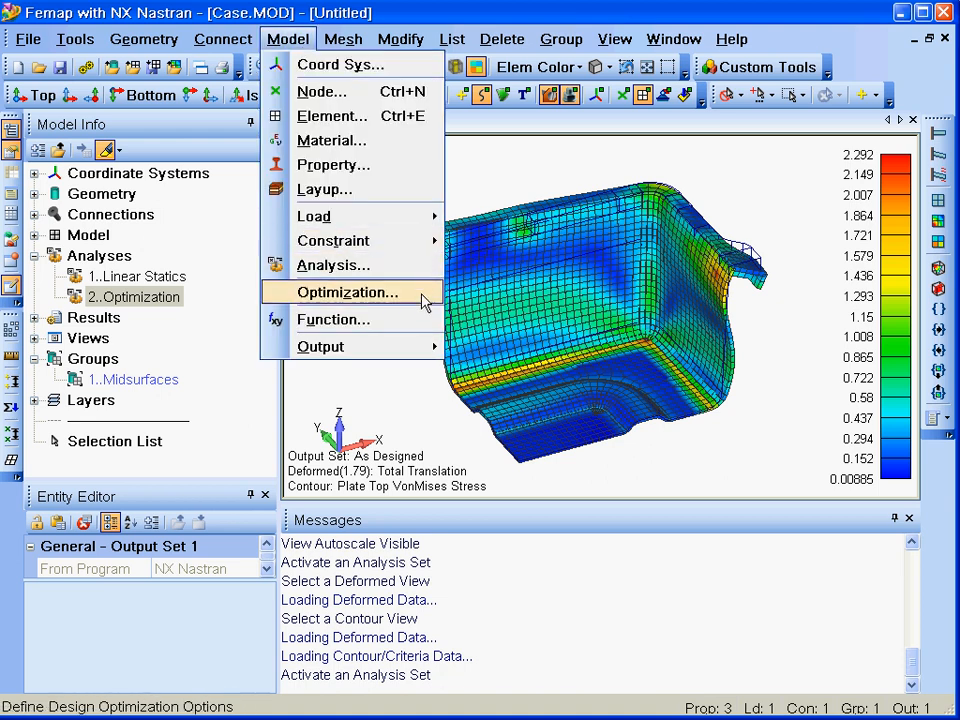
click(348, 292)
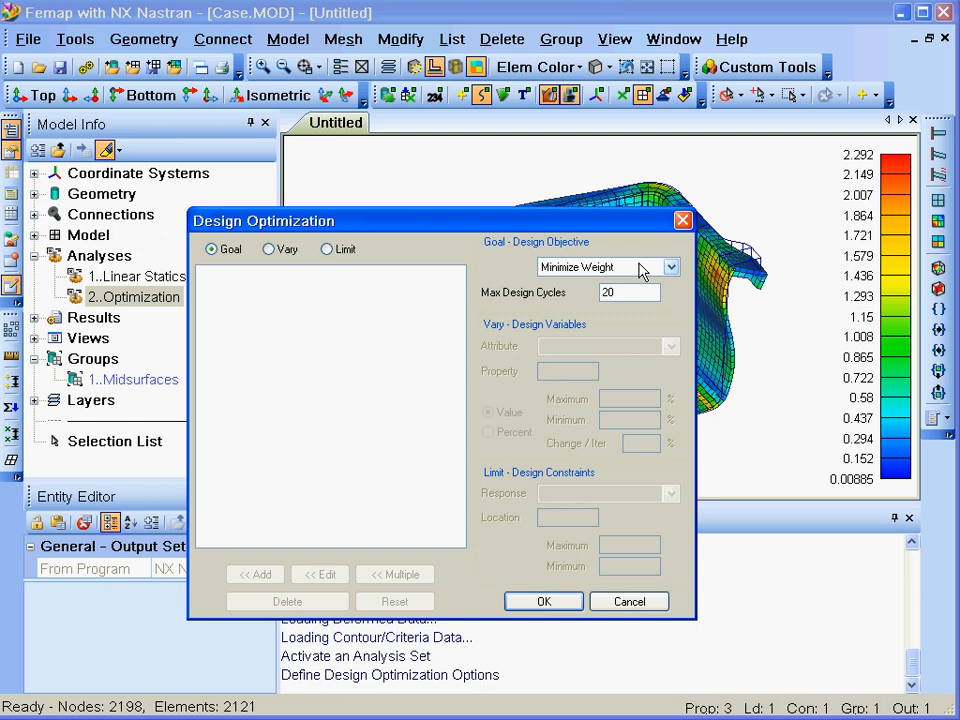
click(269, 249)
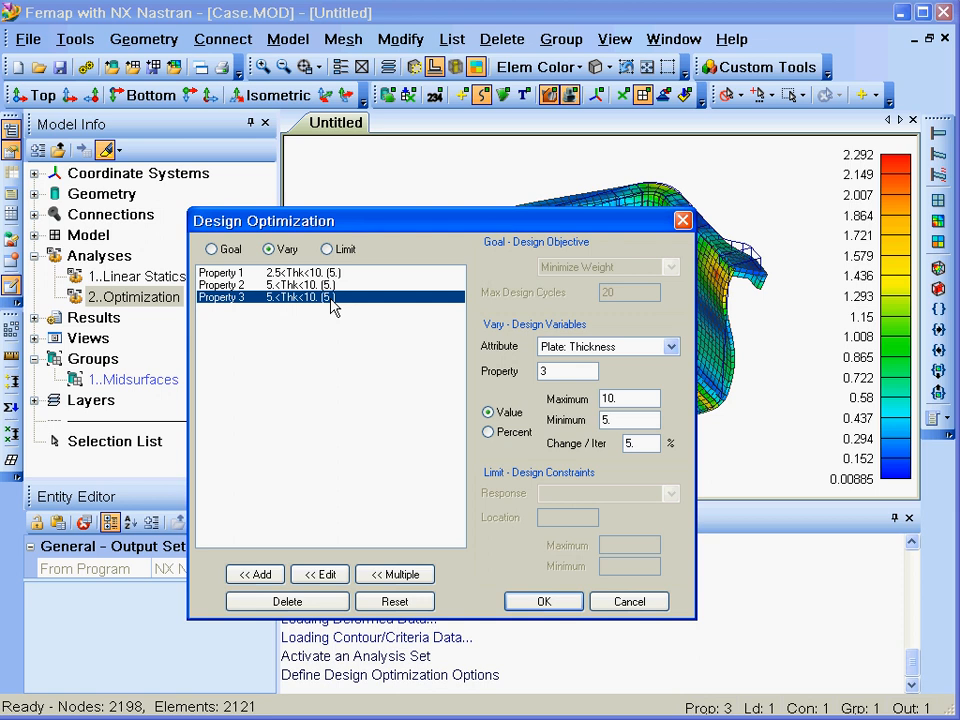
click(327, 249)
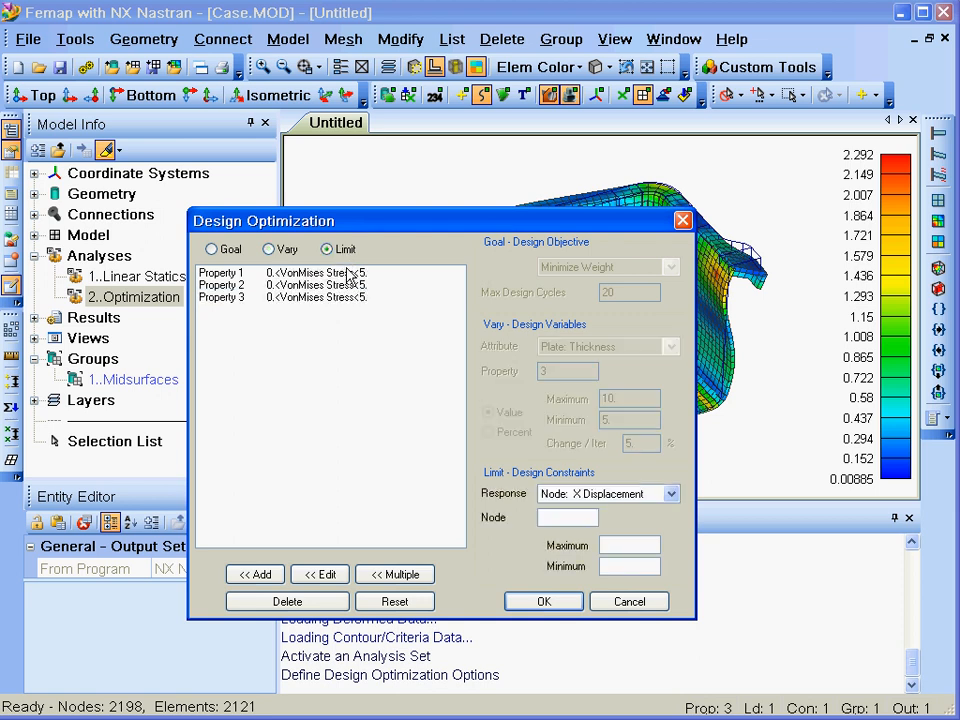
click(316, 285)
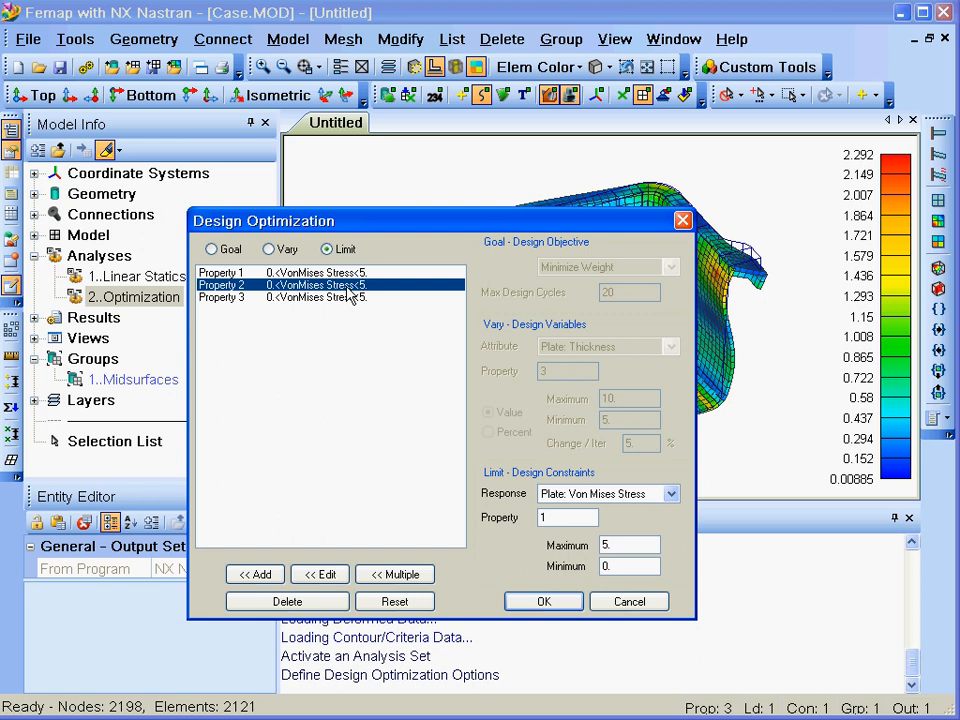
click(320, 297)
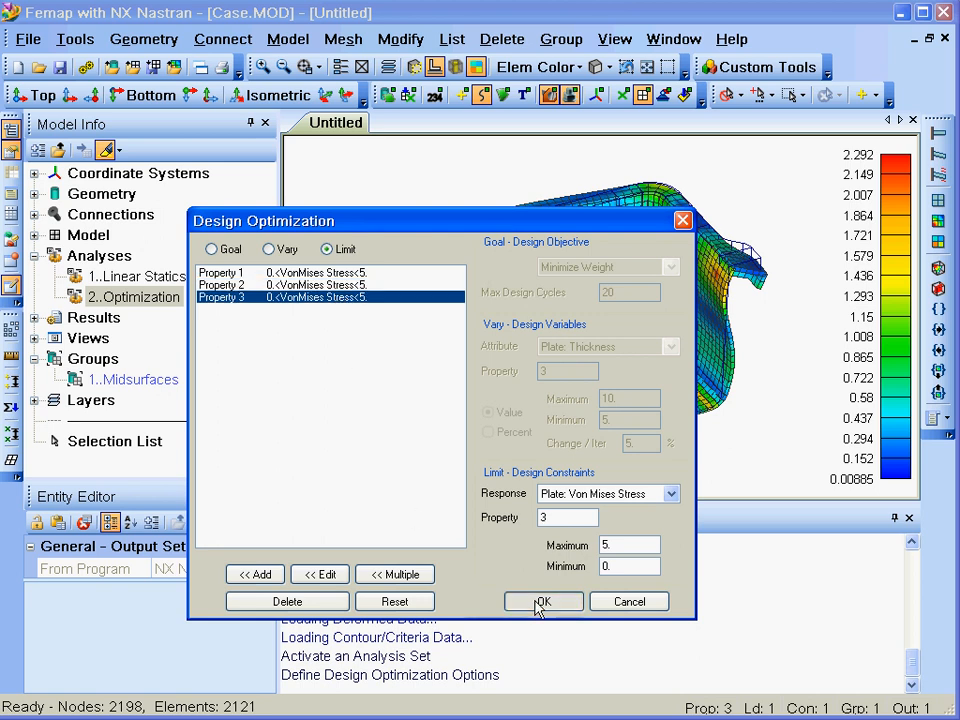
click(543, 601)
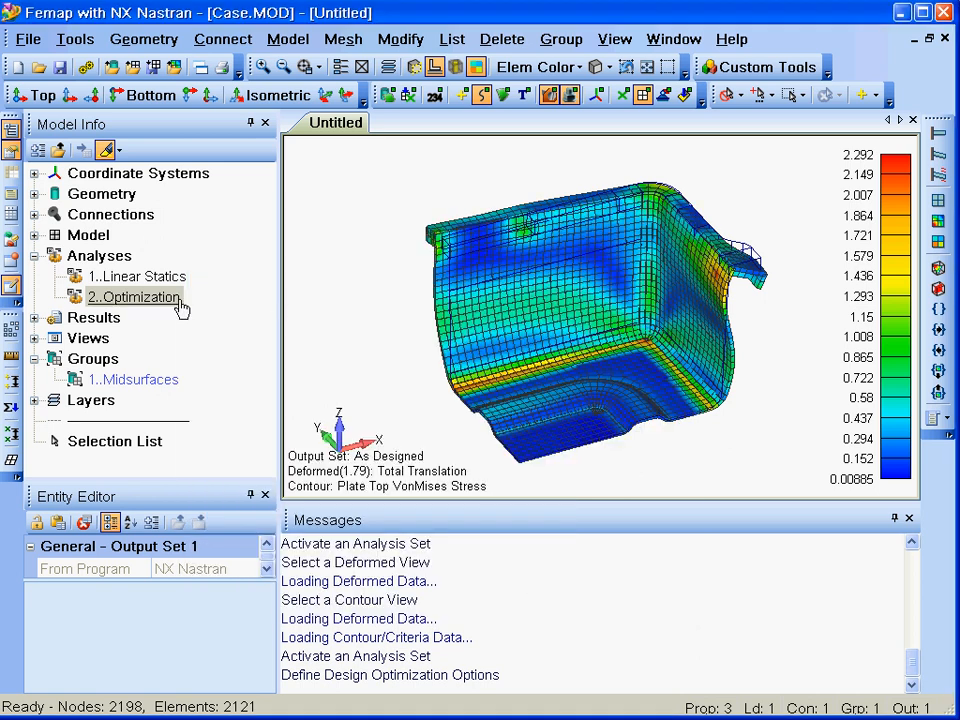
Show the Prop 1–3 Thickness functions as an XY plot over optimization iterations
right_click(133, 297)
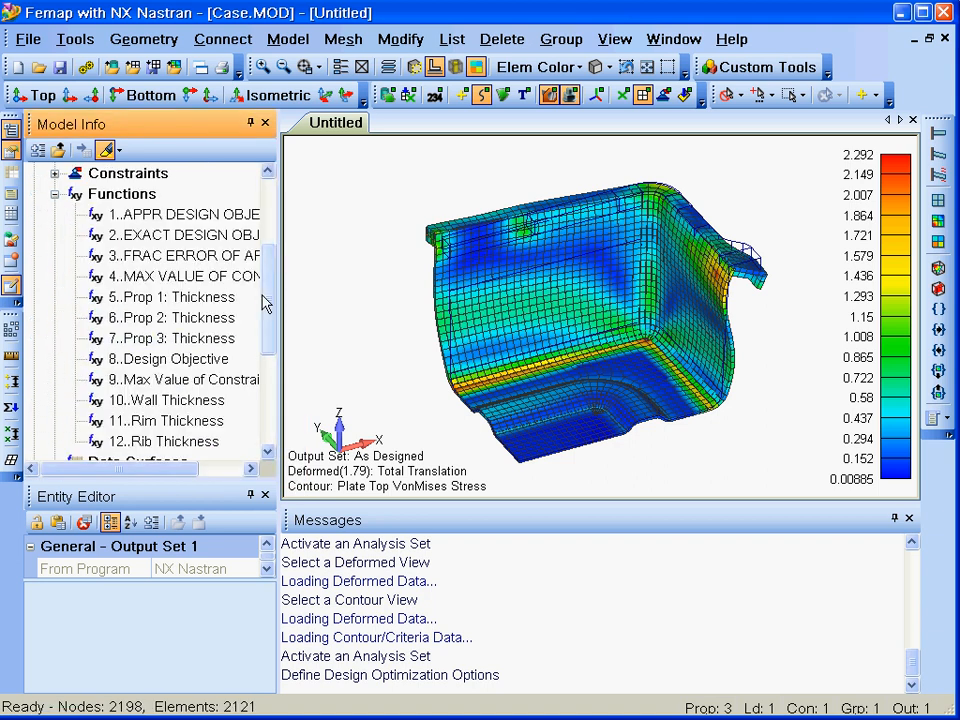
click(173, 276)
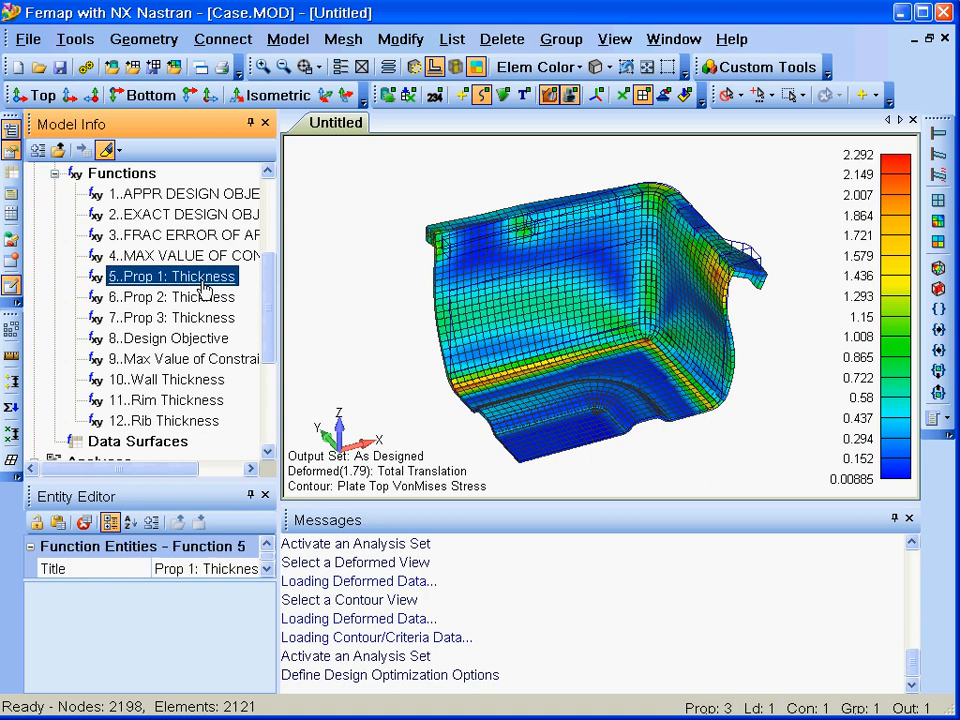
right_click(172, 317)
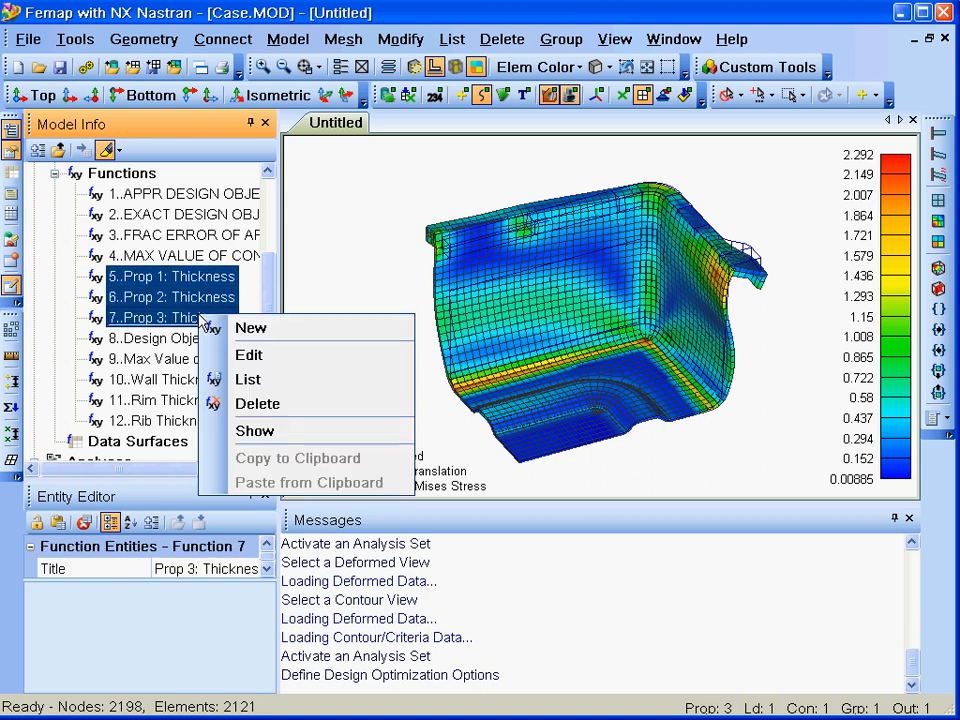
click(254, 430)
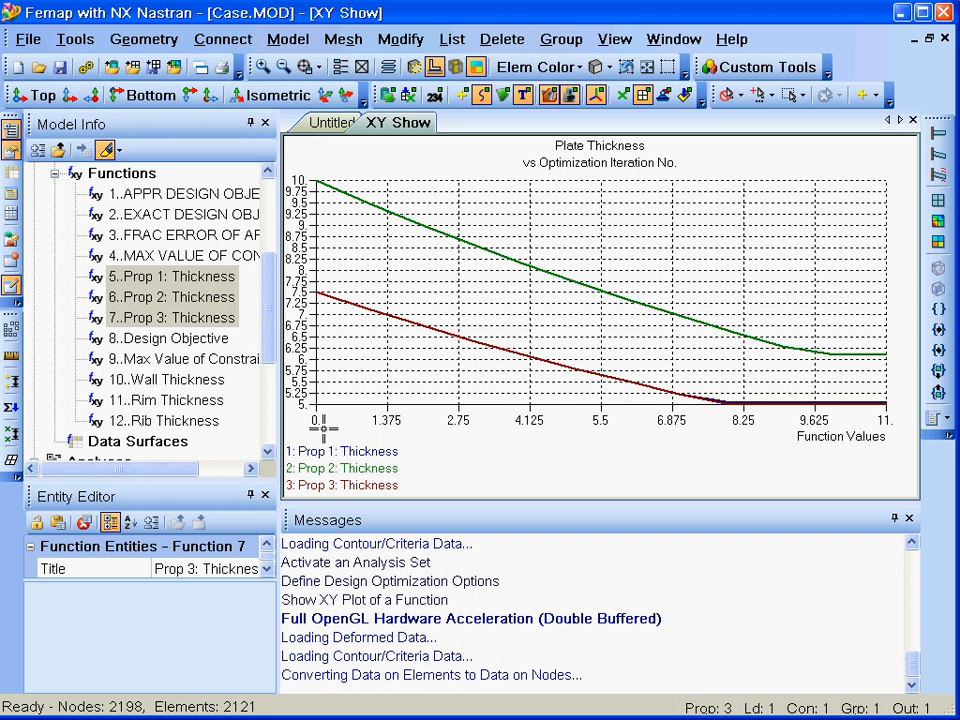
mouse_move(435, 290)
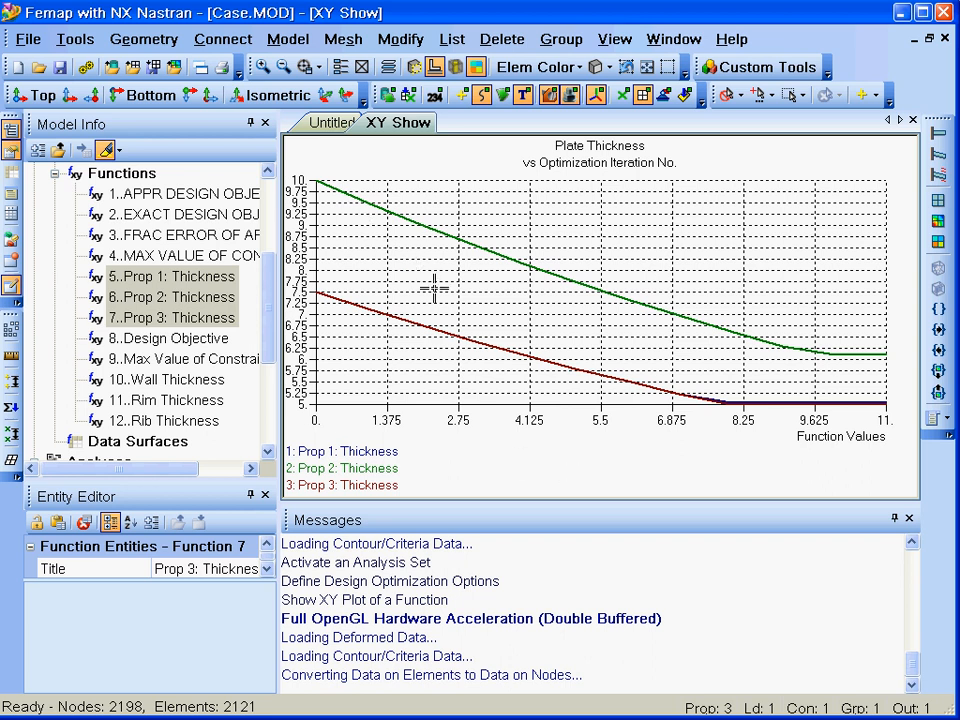
mouse_move(400, 488)
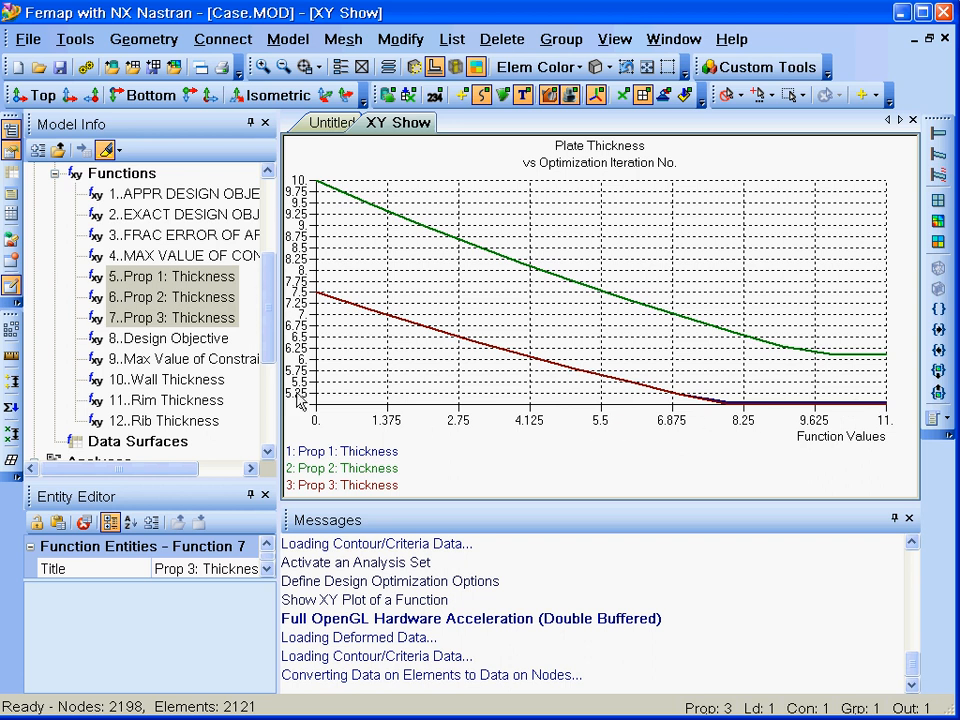
scroll(up, 3)
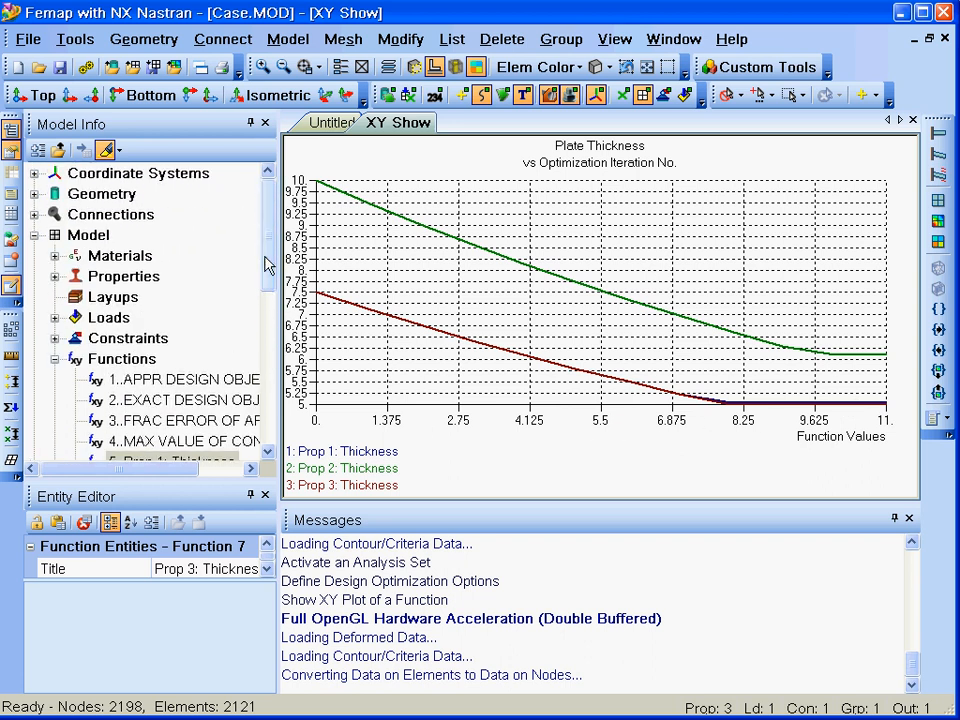
Highlight optimized properties 1001–1004, including the rib and symmetry rib elements
click(56, 276)
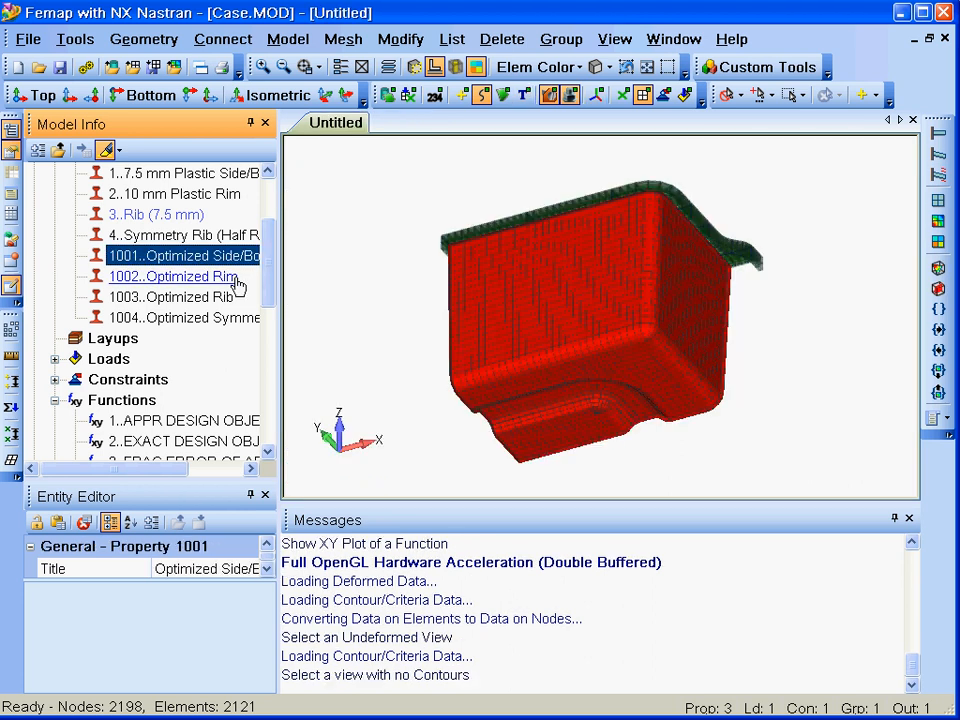
click(170, 296)
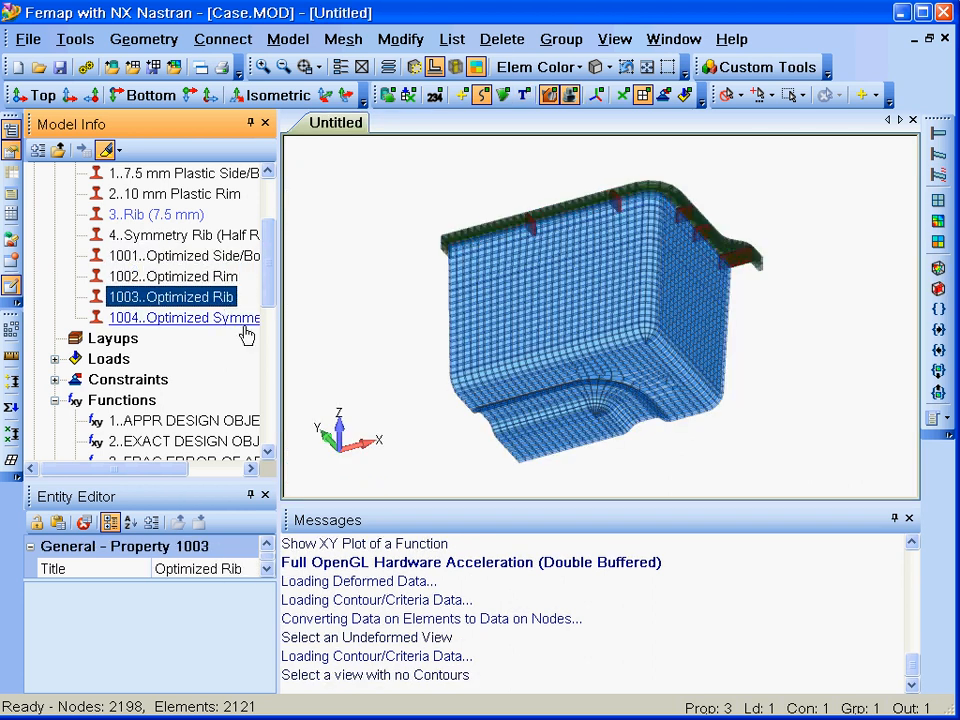
click(184, 317)
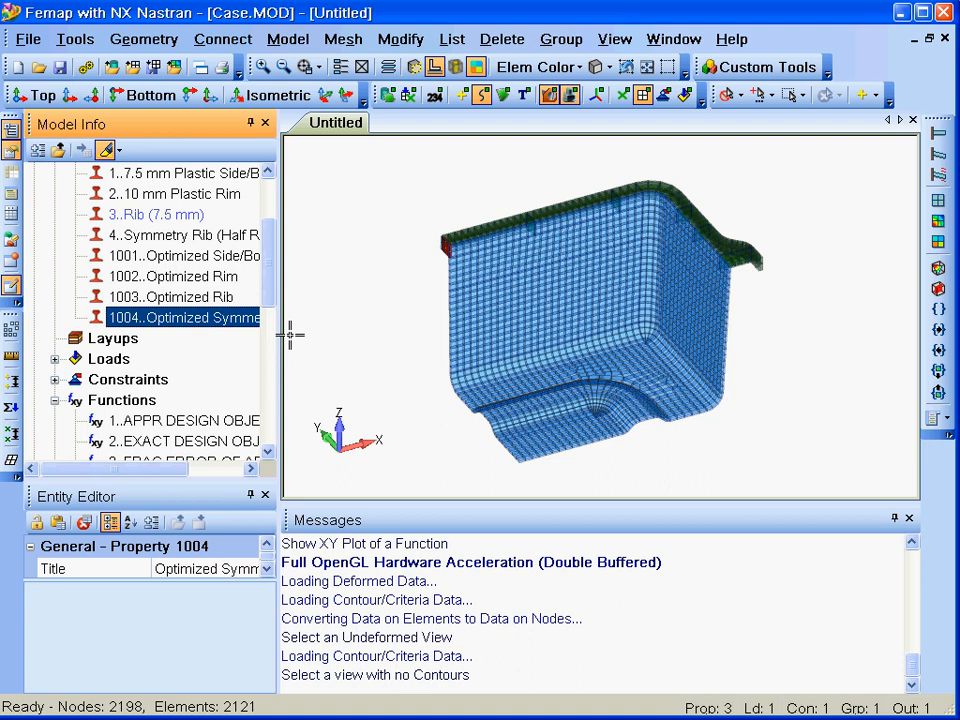
scroll(down, 3)
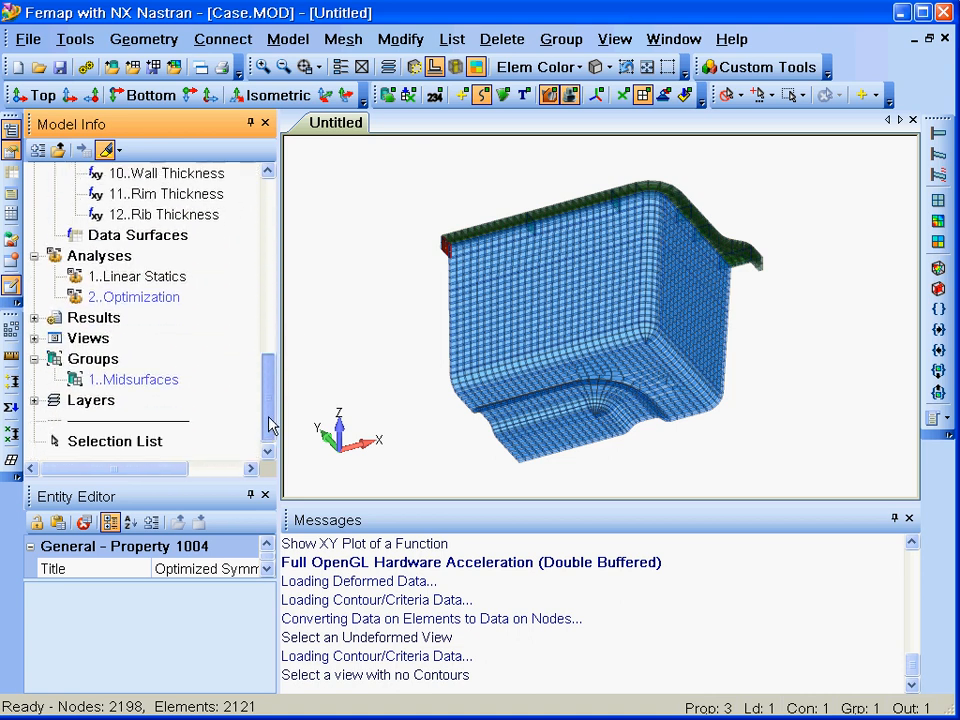
Reanalyze Linear Statics and contour von Mises stress for the Selected Wall Thickness output set
right_click(137, 276)
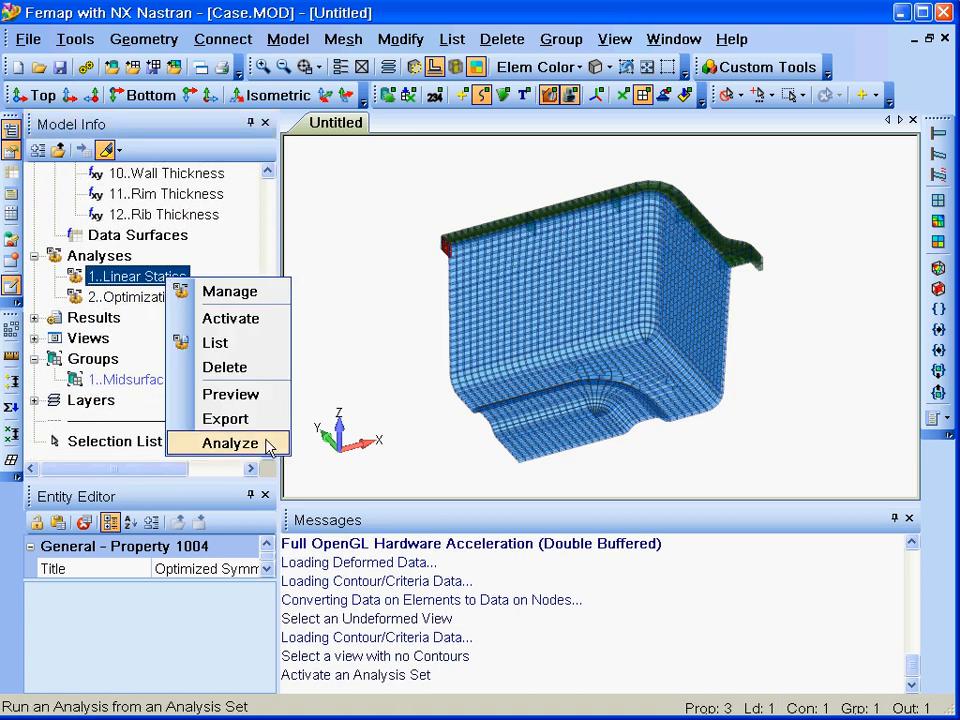
click(229, 443)
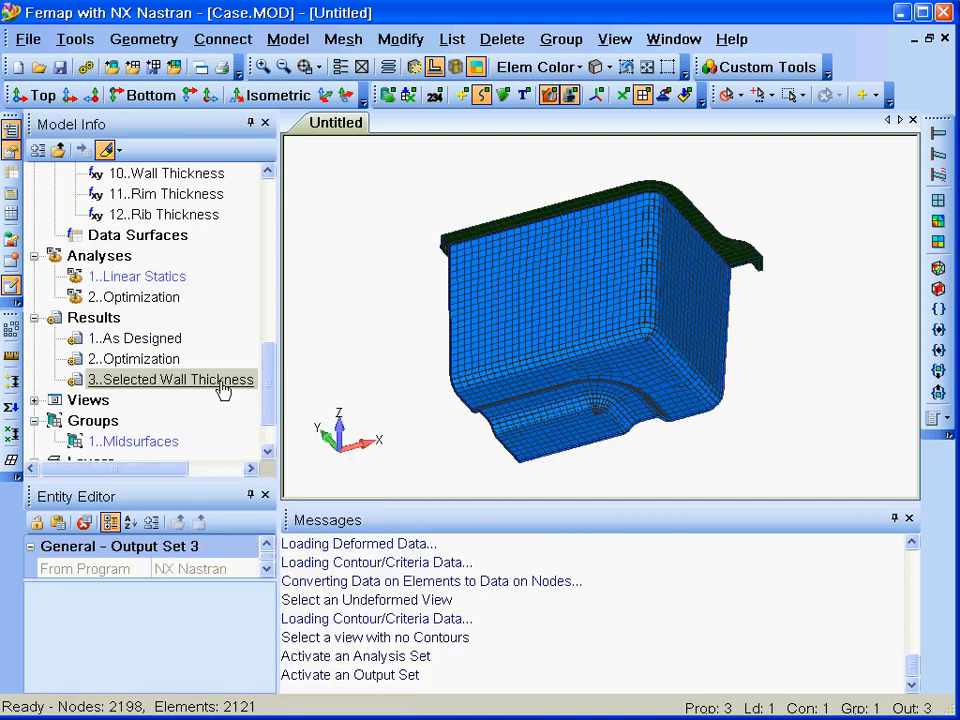
double_click(169, 379)
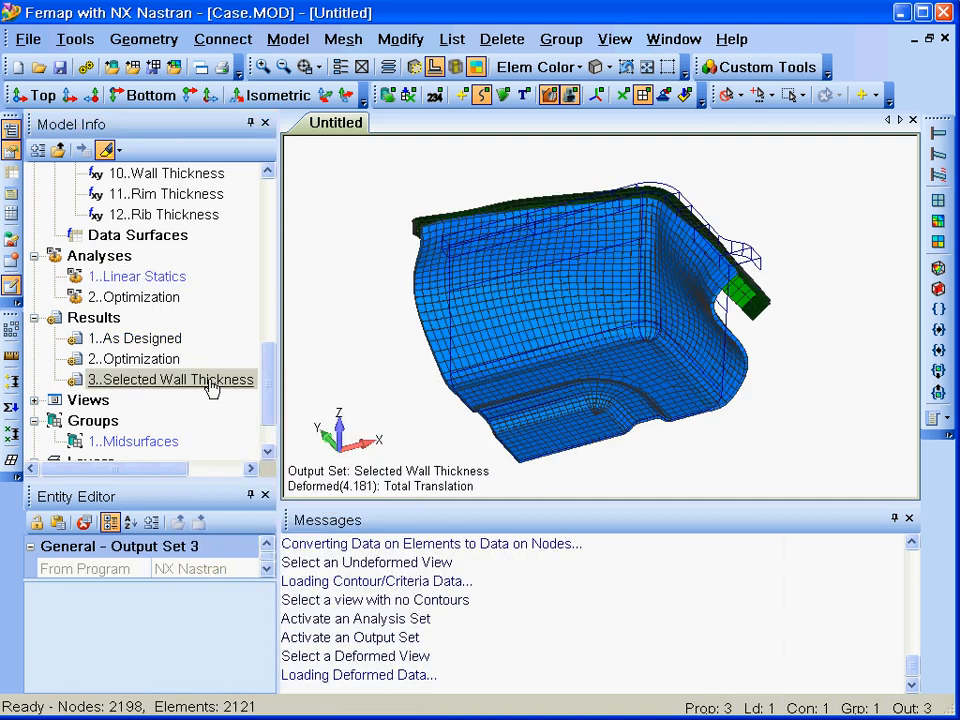
right_click(170, 379)
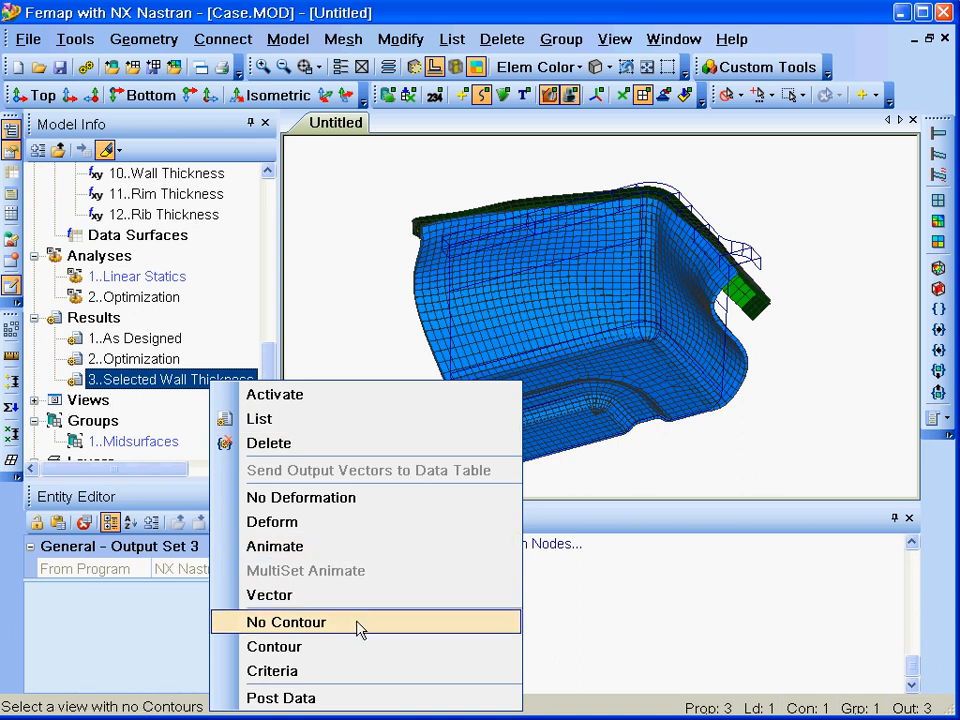
click(273, 646)
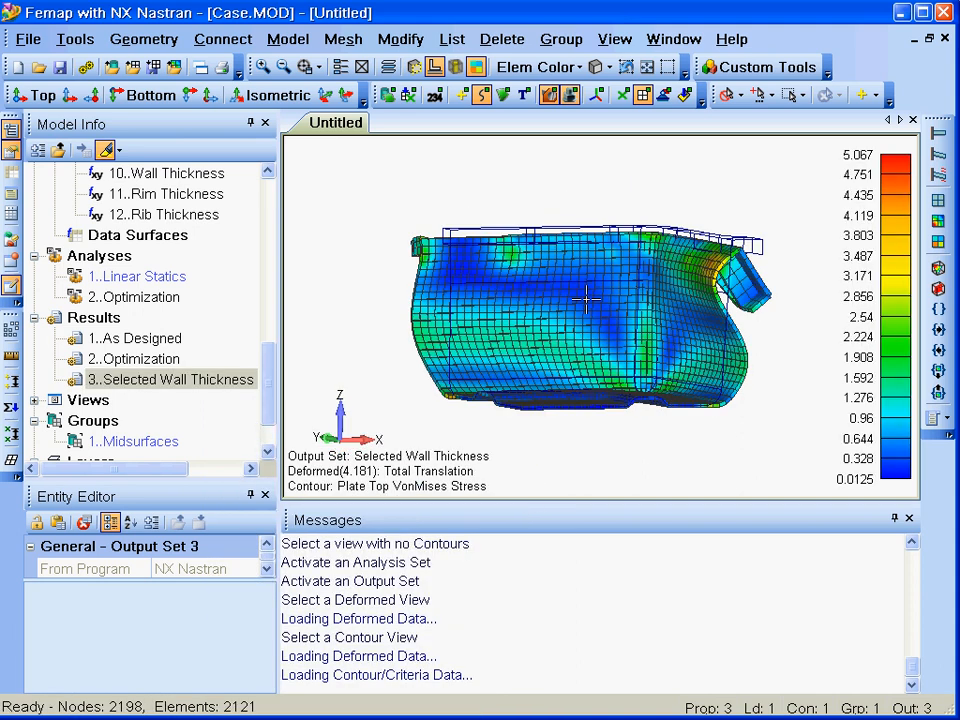